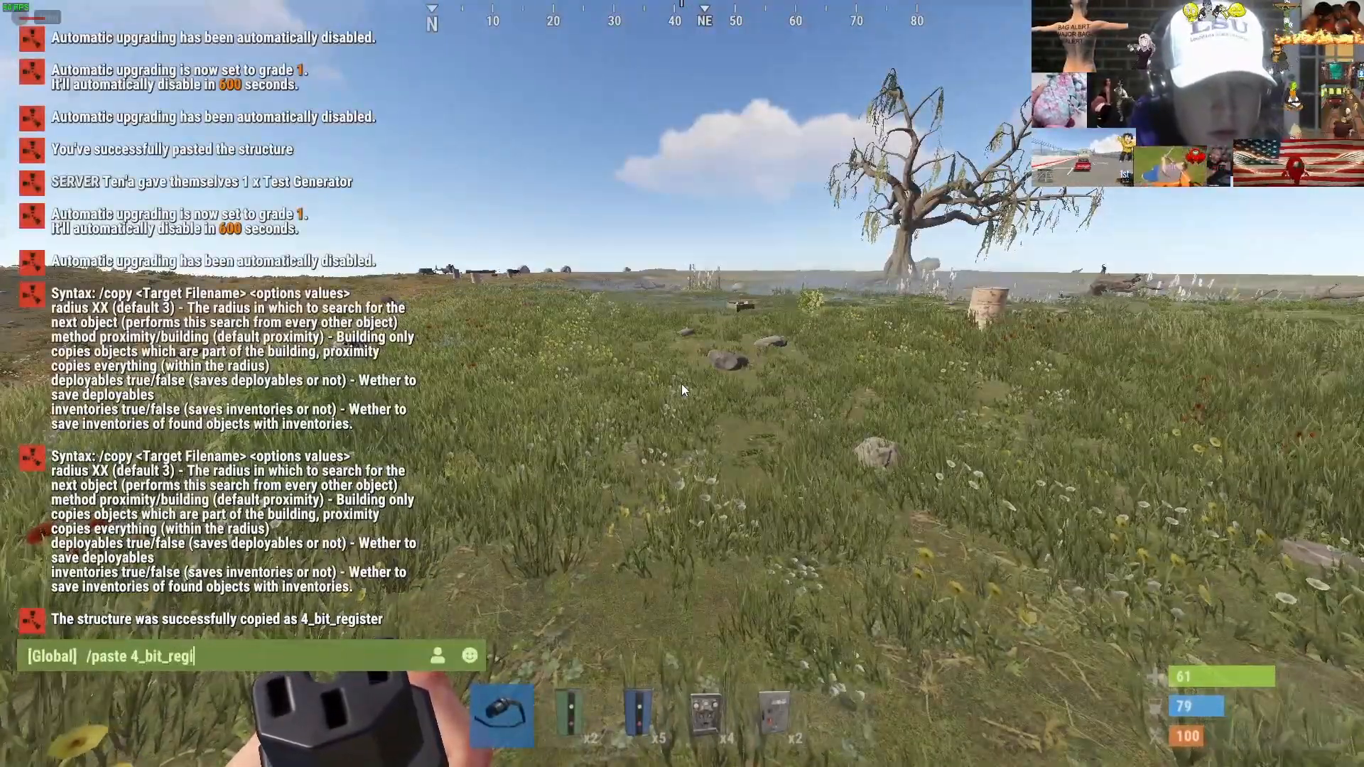
Paste the saved 4_bit_register structure into the world with /paste 4_bit_register.
key(enter)
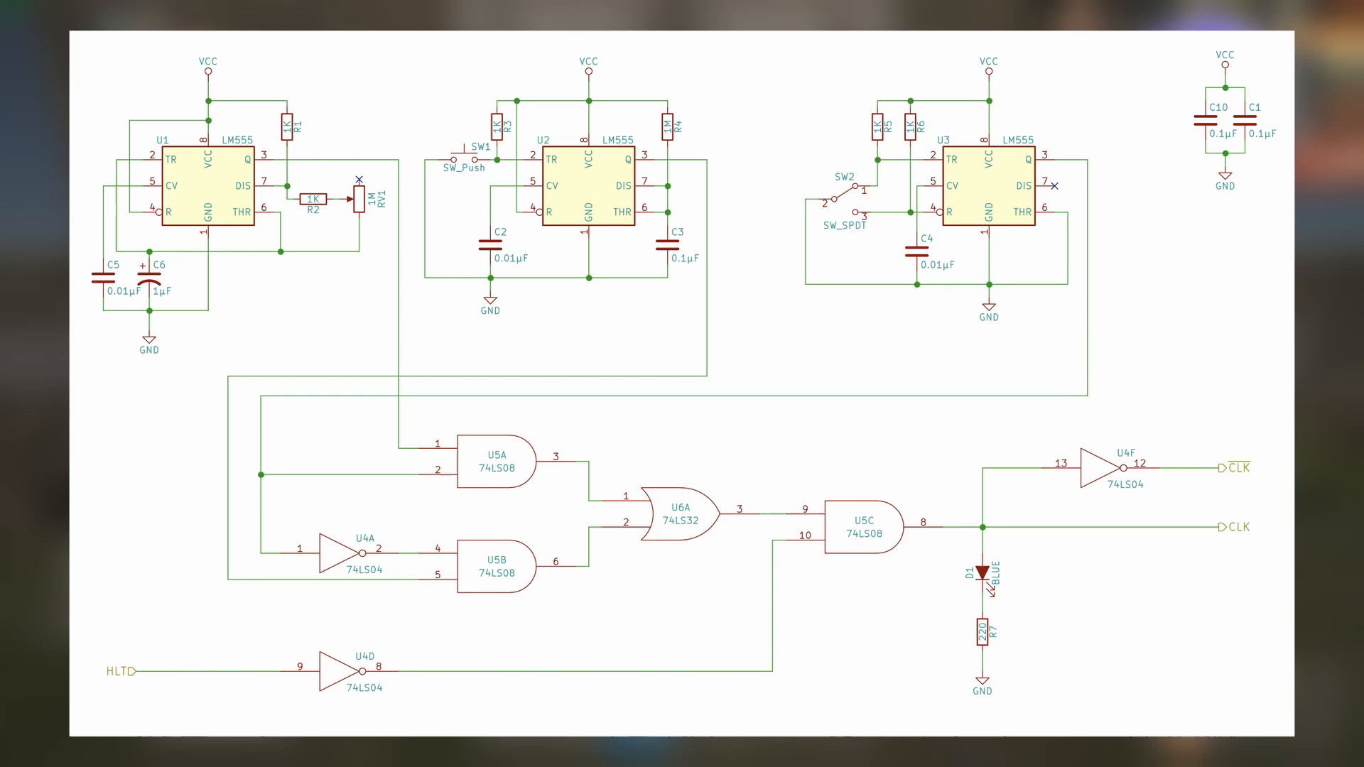
Bring up the A register schematic with its bus transceiver and two 74LS173 chips.
drag(400, 409, 939, 592)
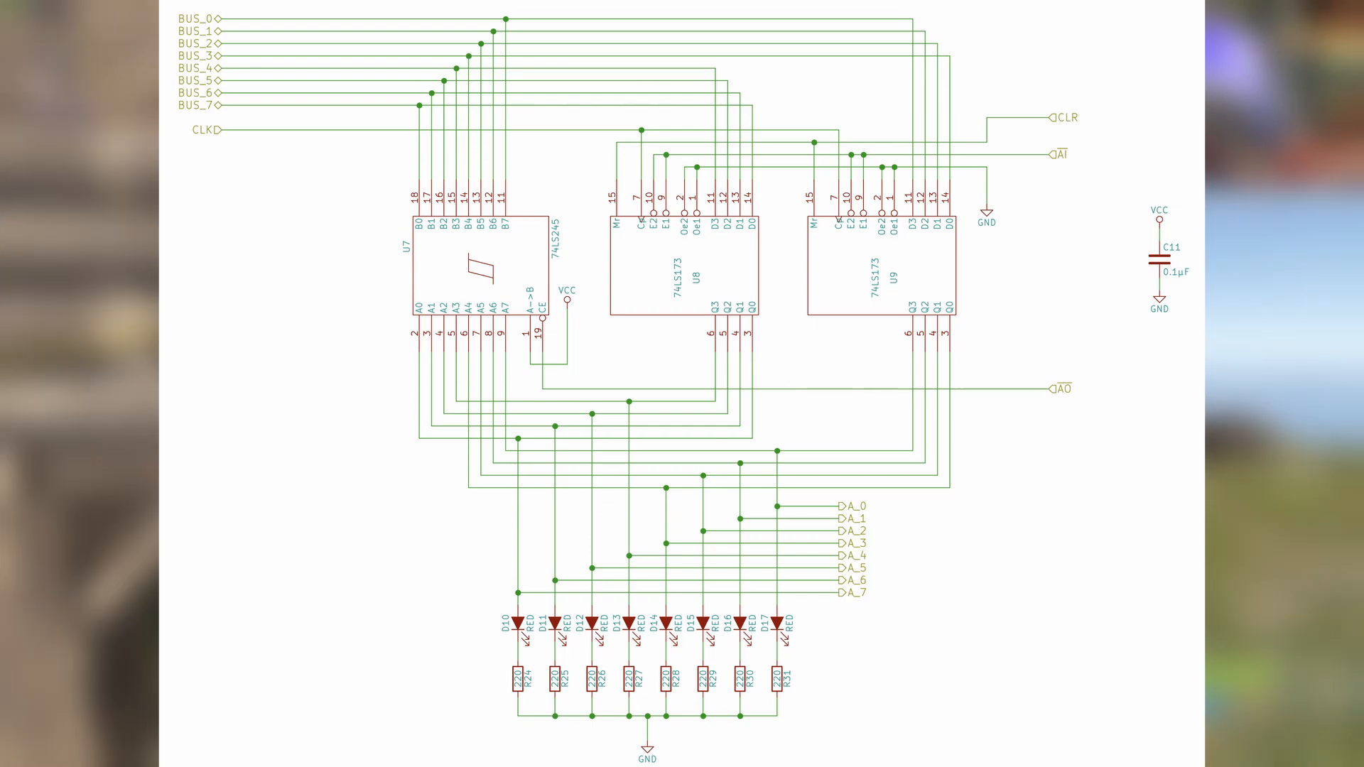
drag(600, 187, 974, 340)
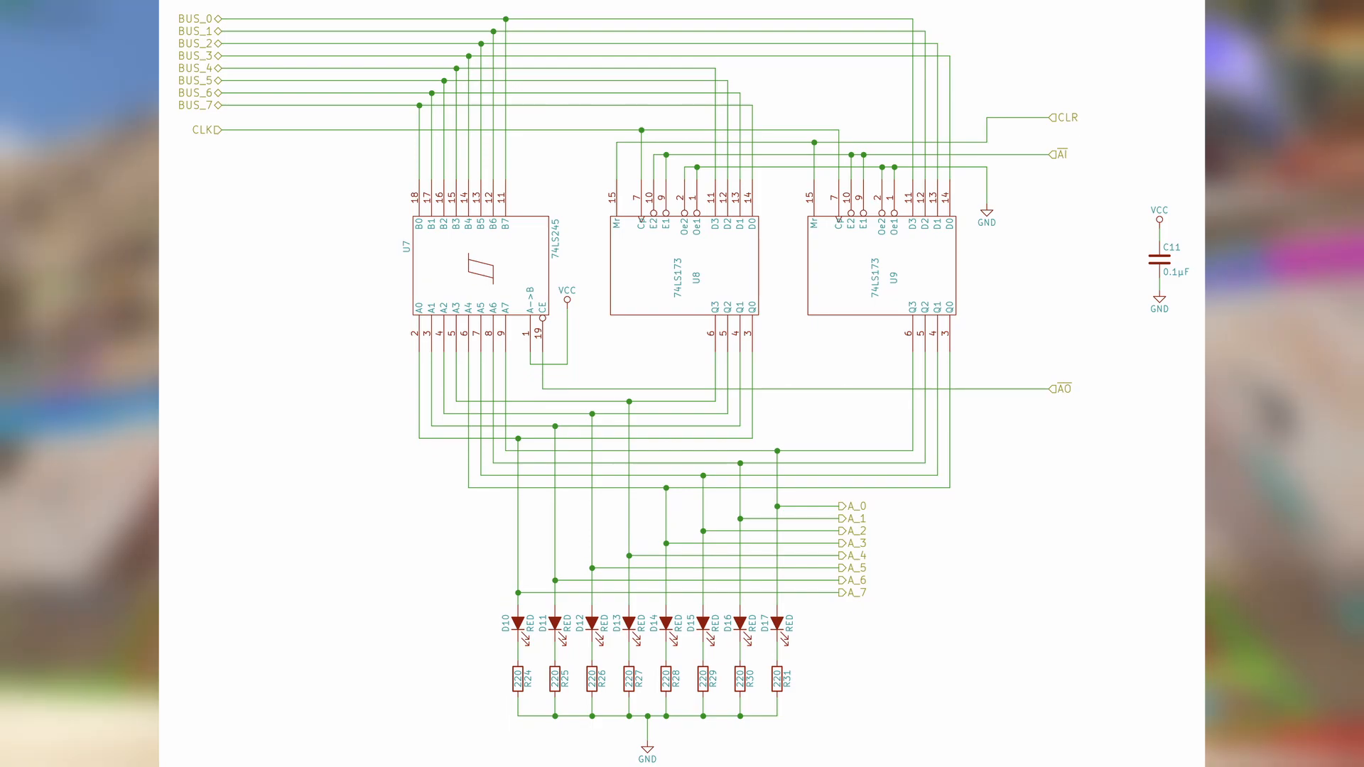
click(539, 309)
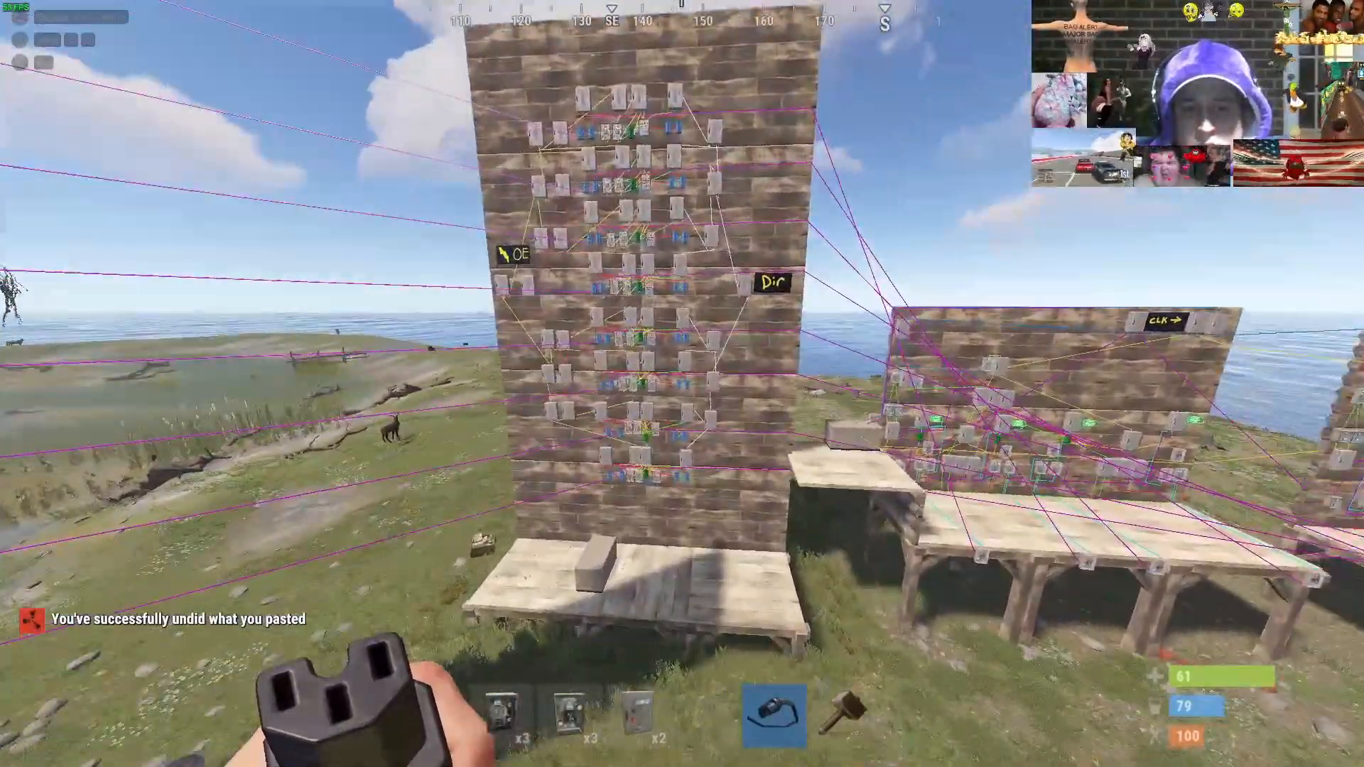
Undo the paste and head to the ALU wall with A, B and bus inputs.
key(alt+tab)
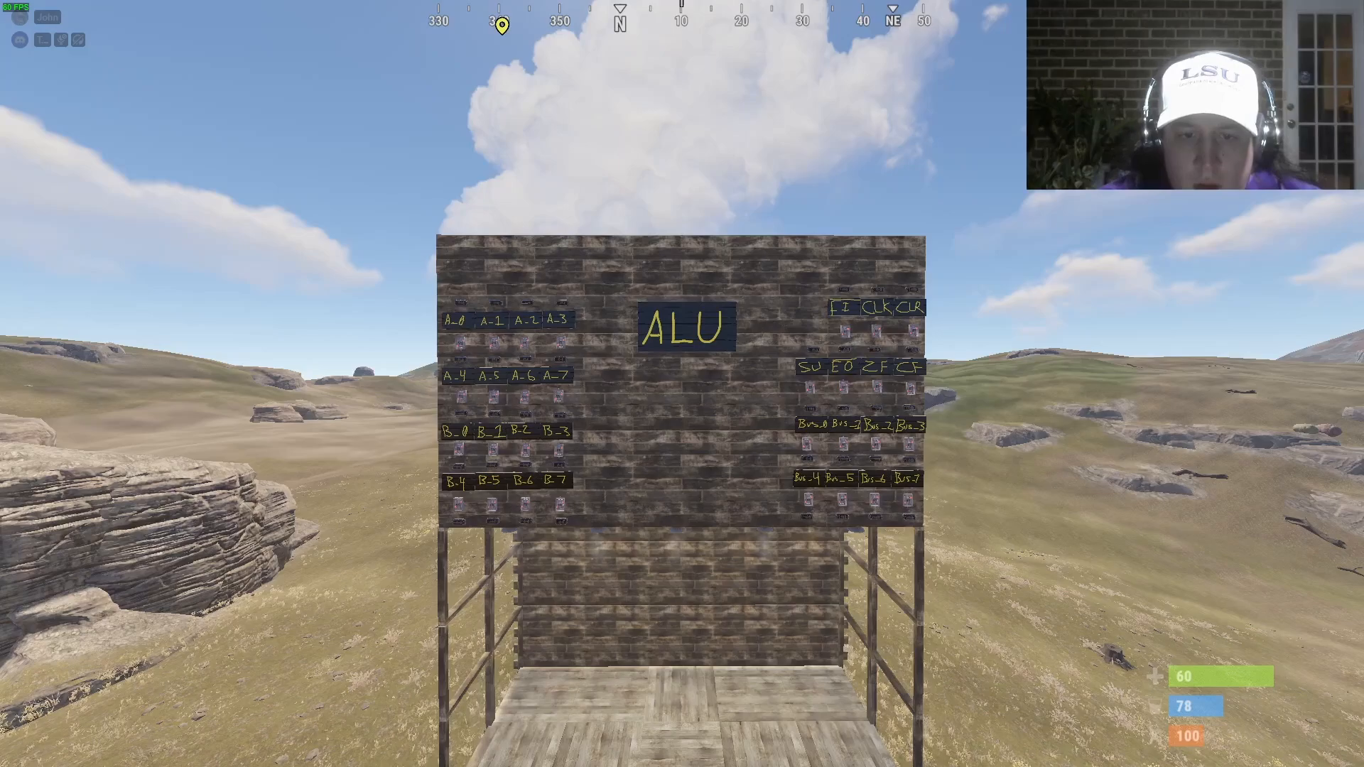
View Ben Eater's ALU and flags register schematic on eater.net/8bit/schematics.
drag(409, 209, 952, 535)
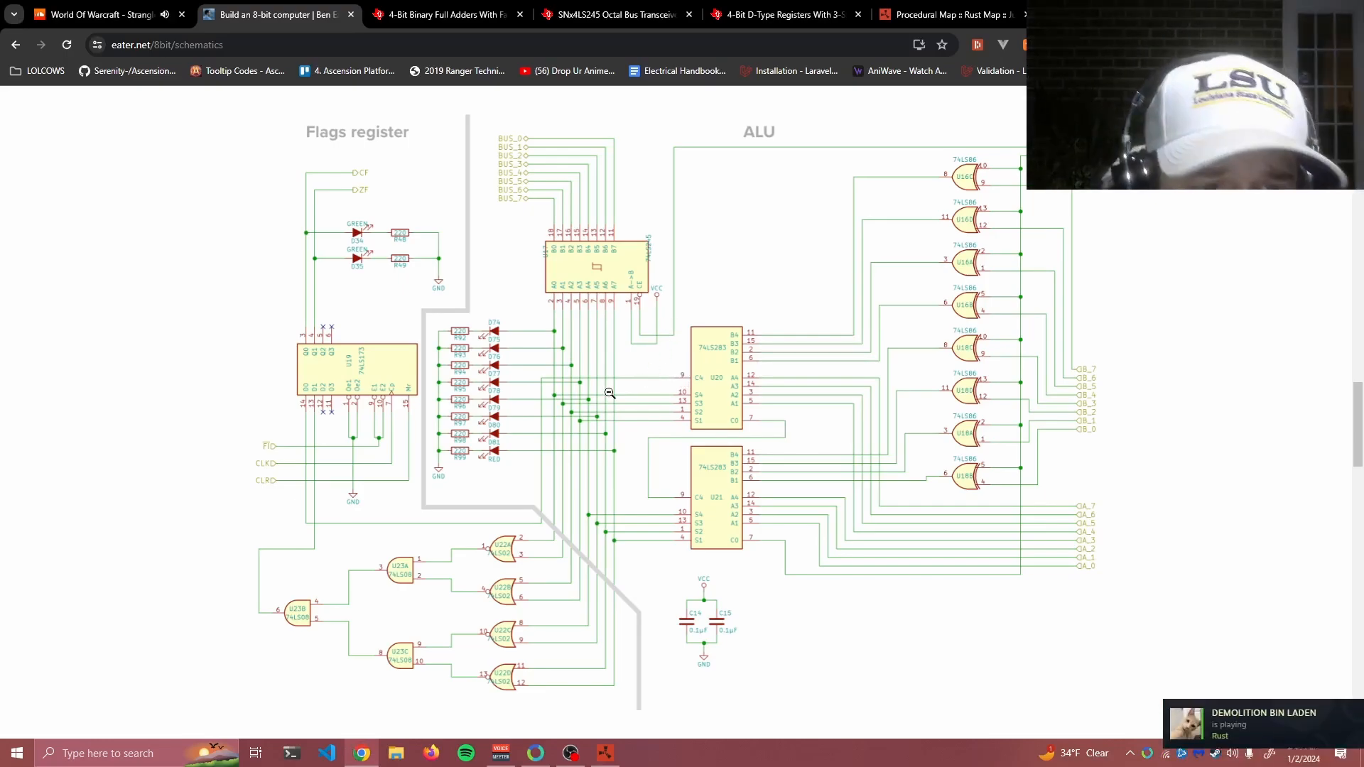
mouse_move(399, 331)
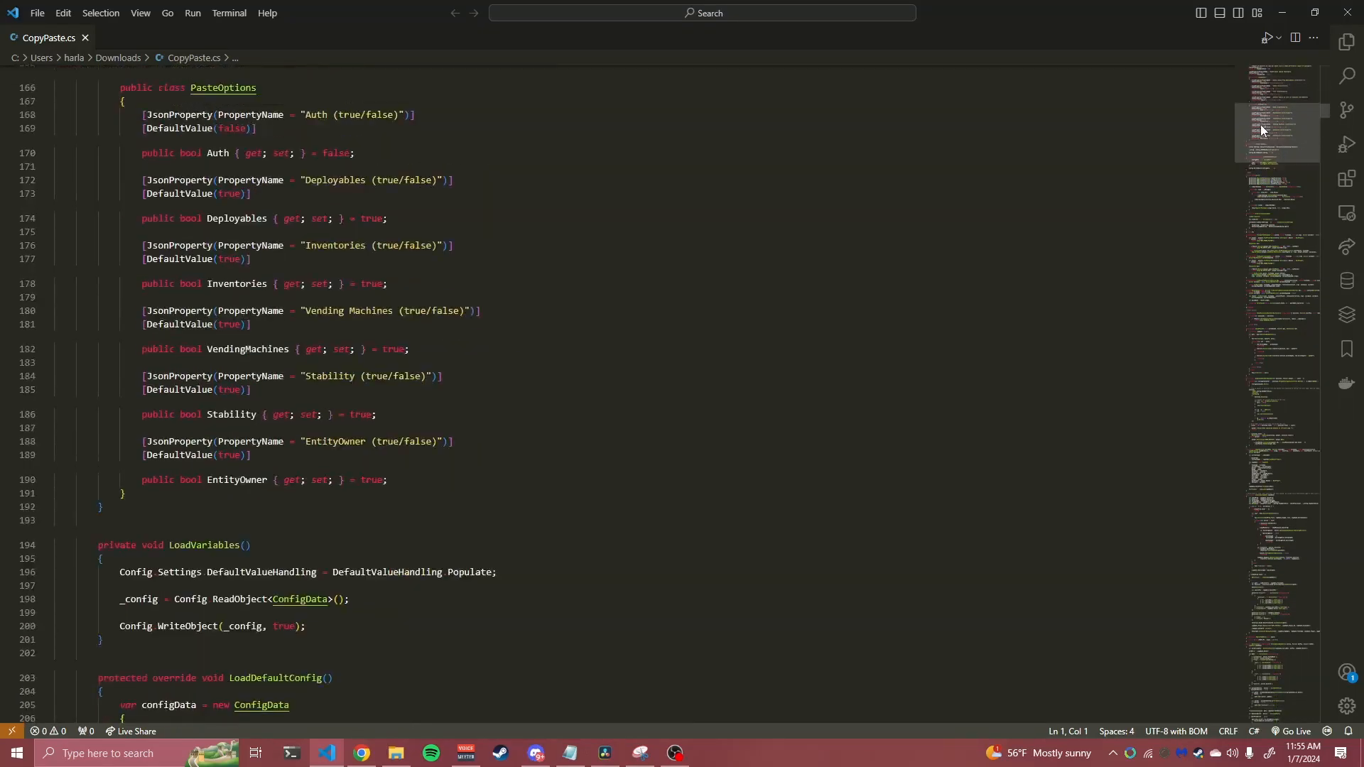
scroll(down, 3)
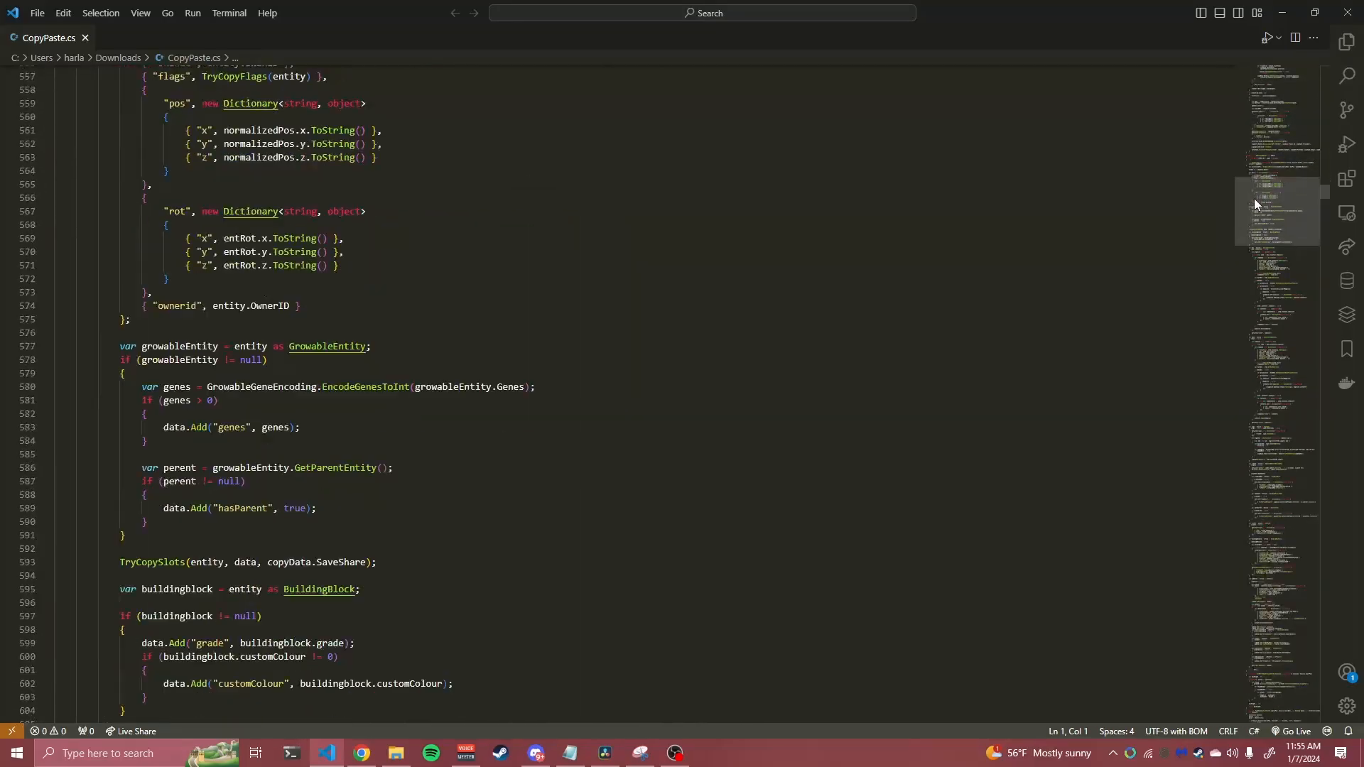
scroll(down, 3)
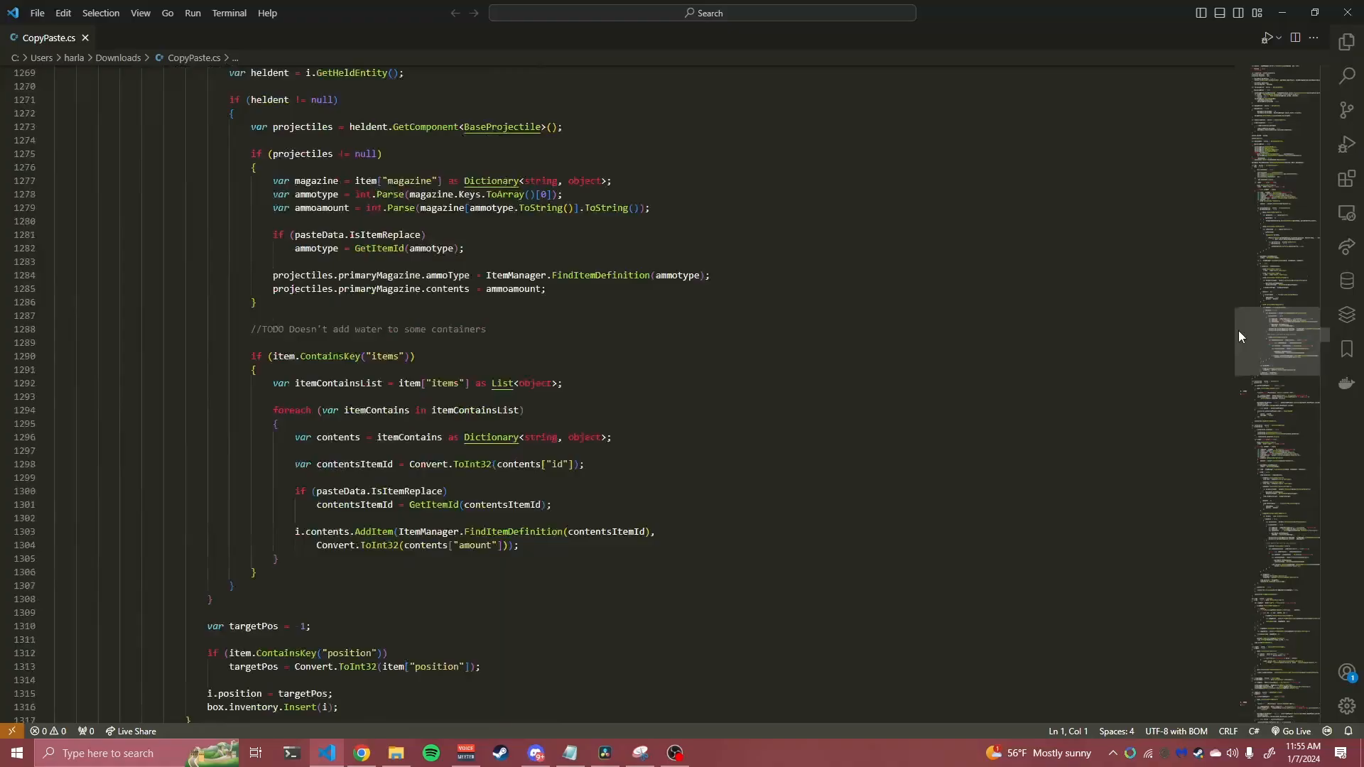
scroll(down, 3)
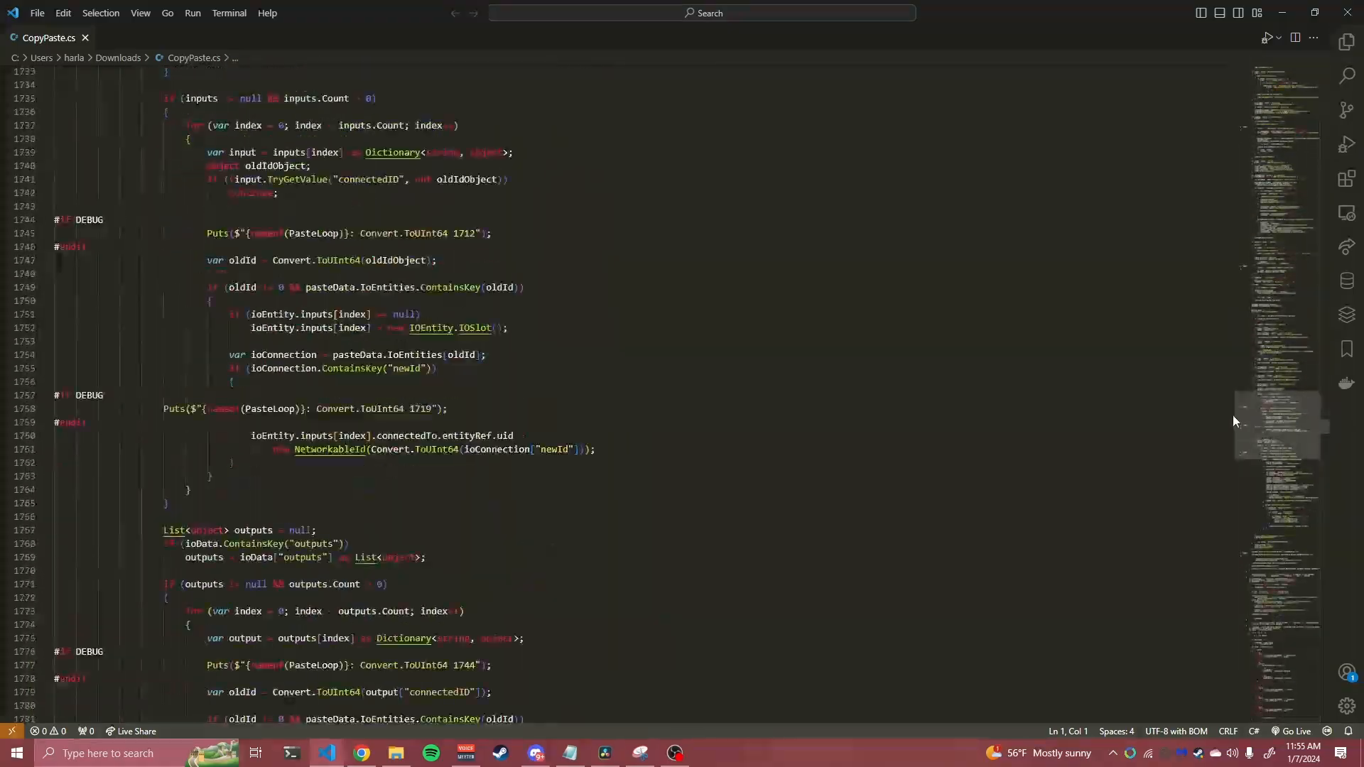
scroll(down, 3)
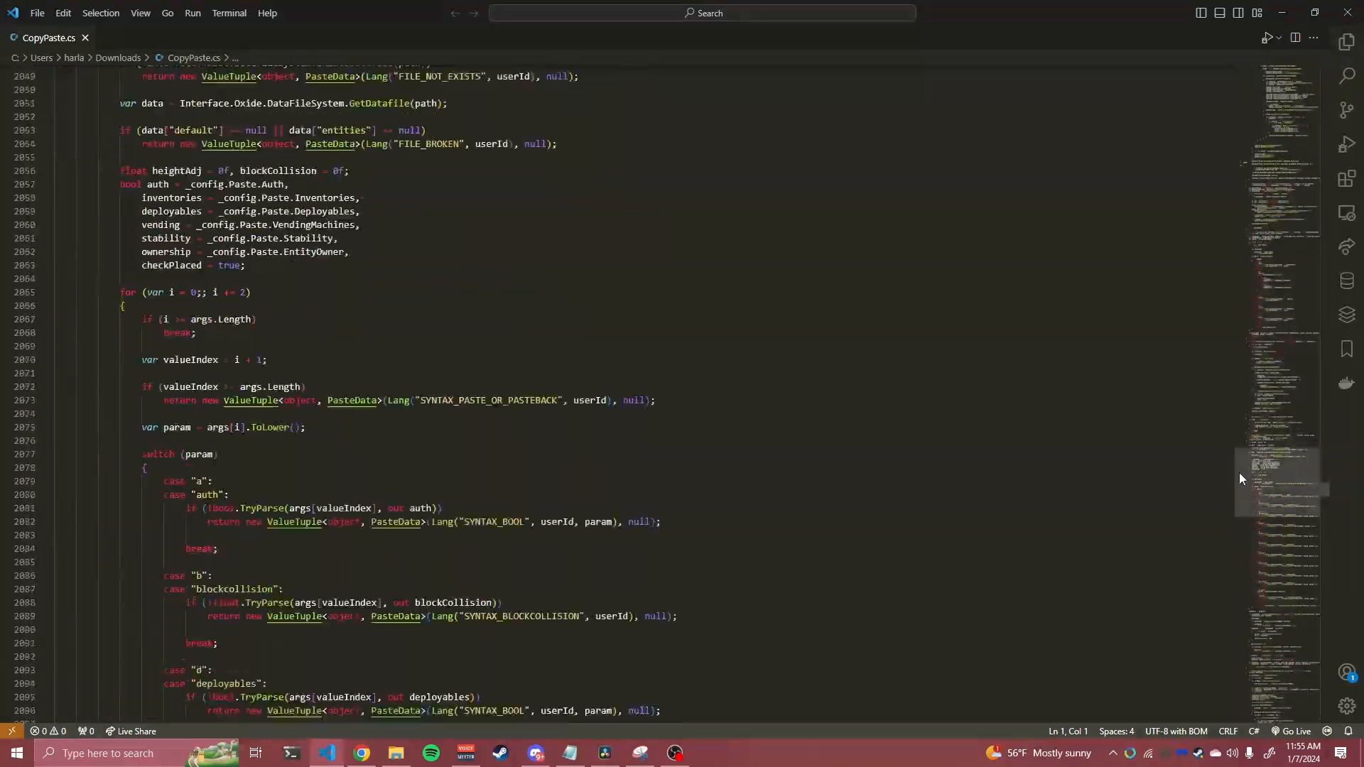
scroll(down, 3)
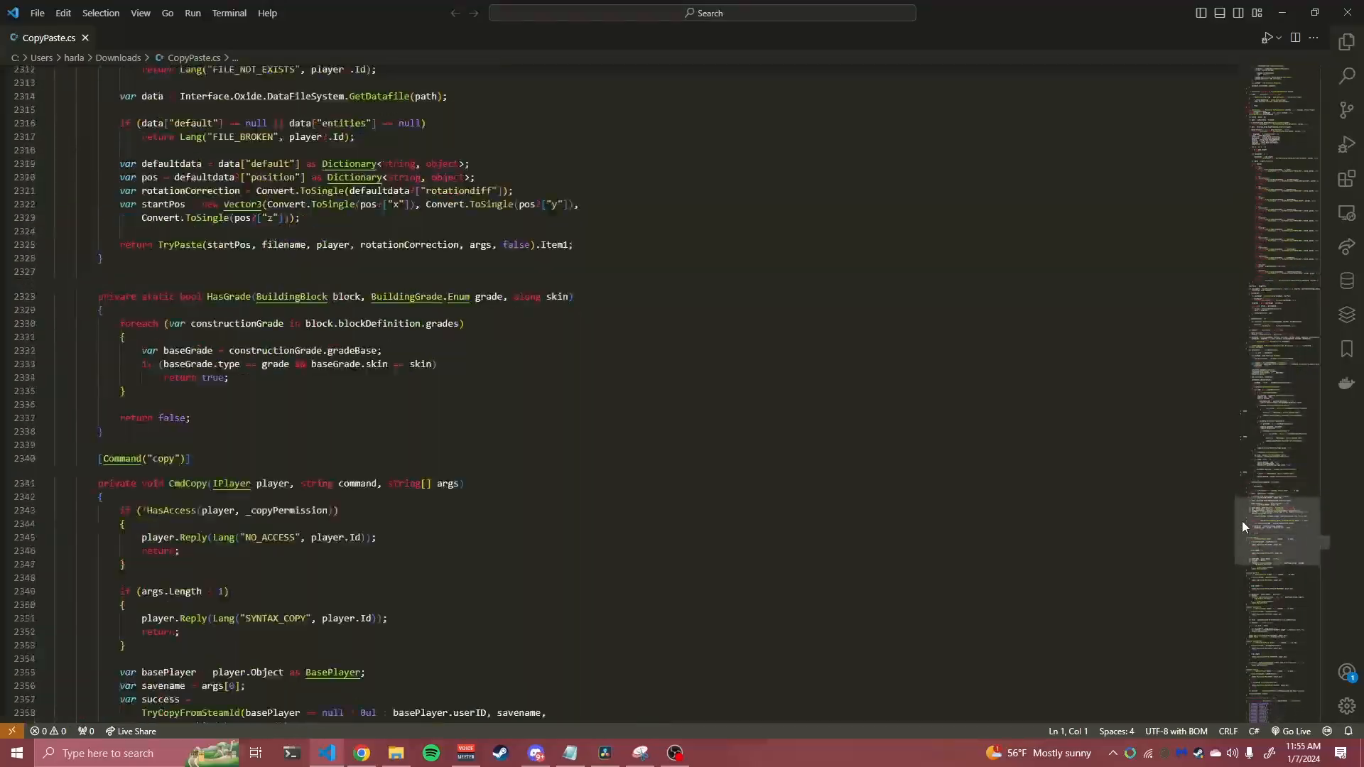
scroll(down, 3)
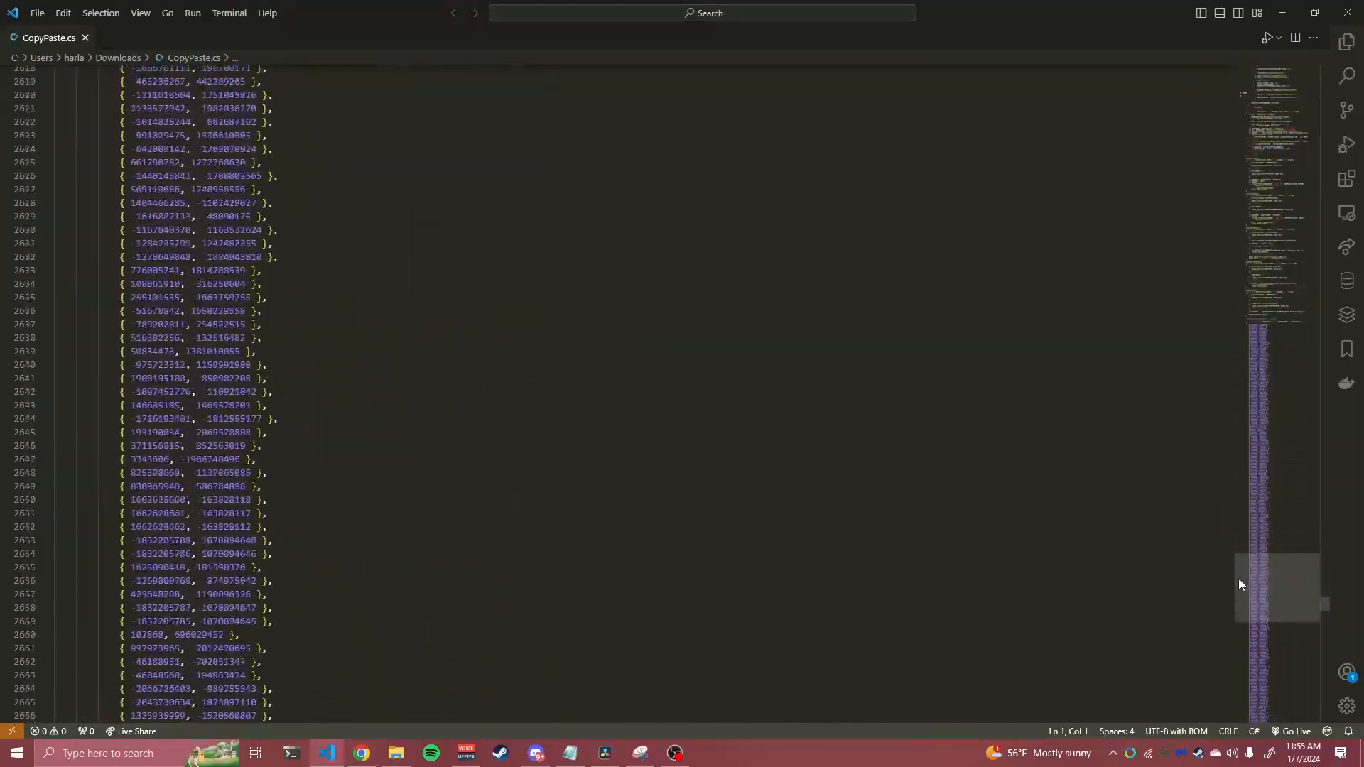
scroll(down, 3)
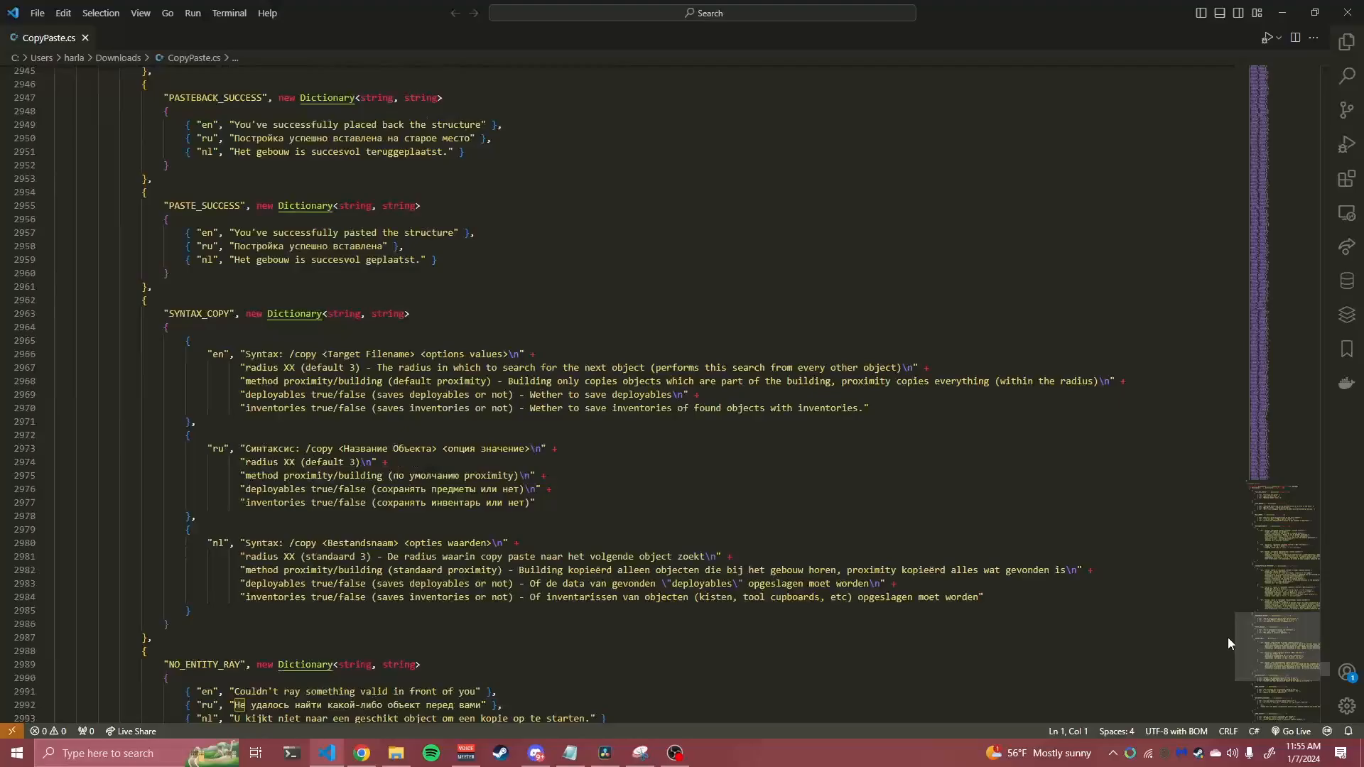